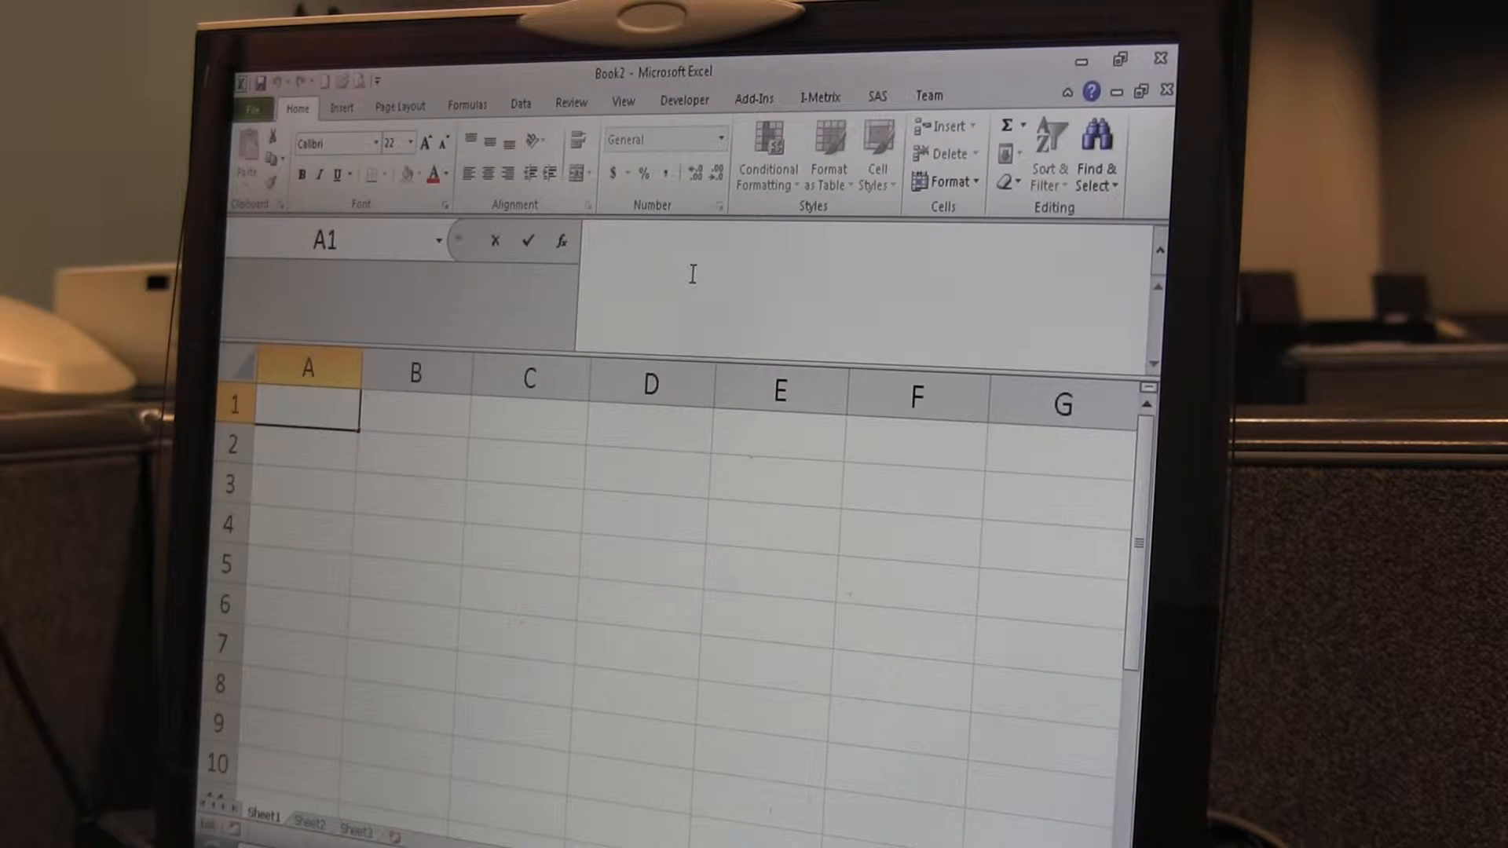
Begin entering the phrase 'Font i...' about the font into cell A1
{"action": "type", "text": "Madel"}
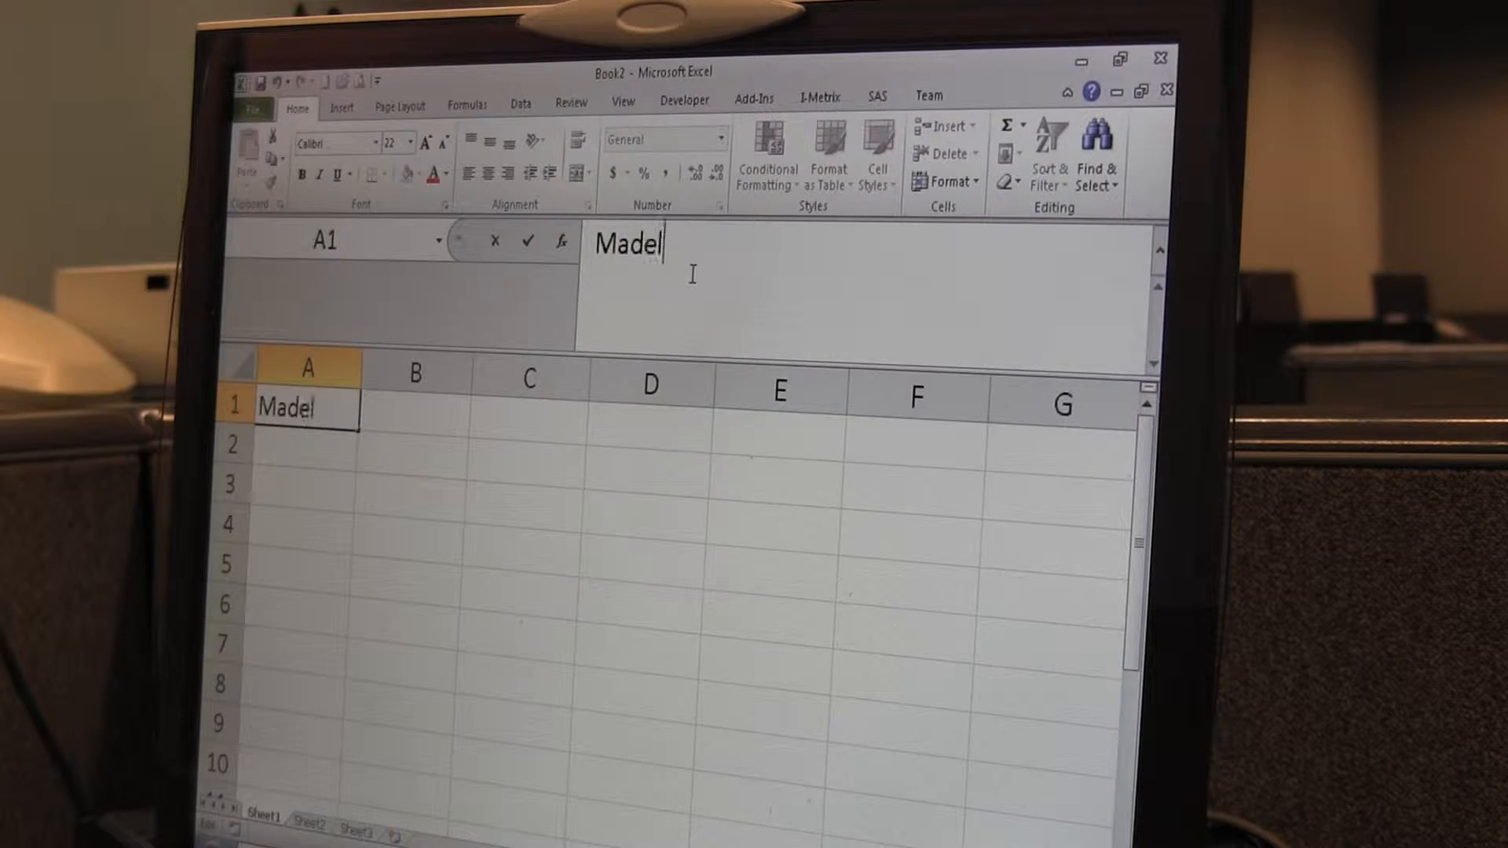
{"action": "type", "text": "yn"}
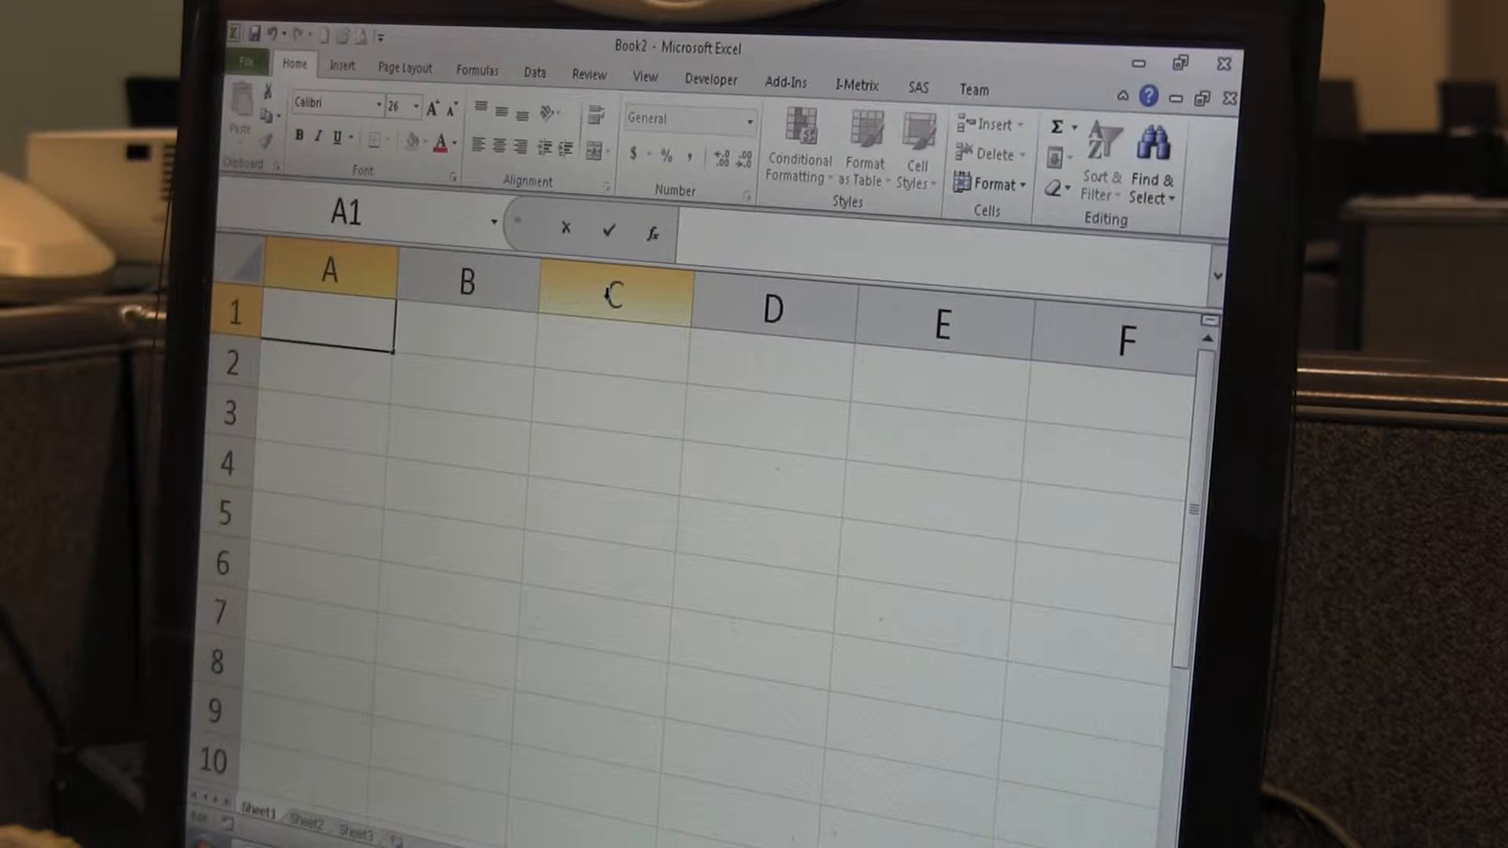
{"action": "type", "text": "F"}
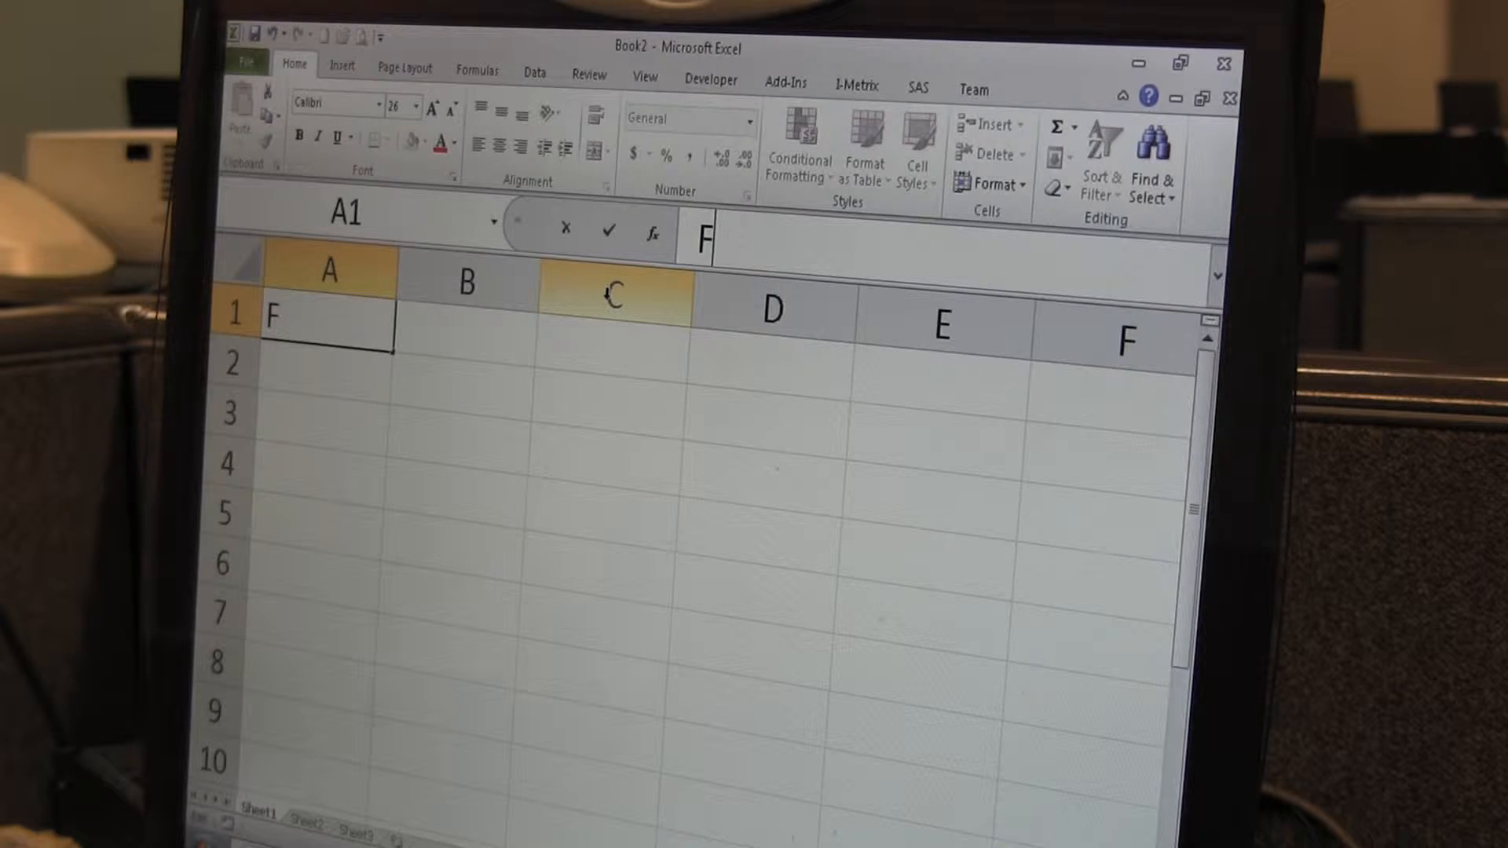
{"action": "type", "text": "ont i"}
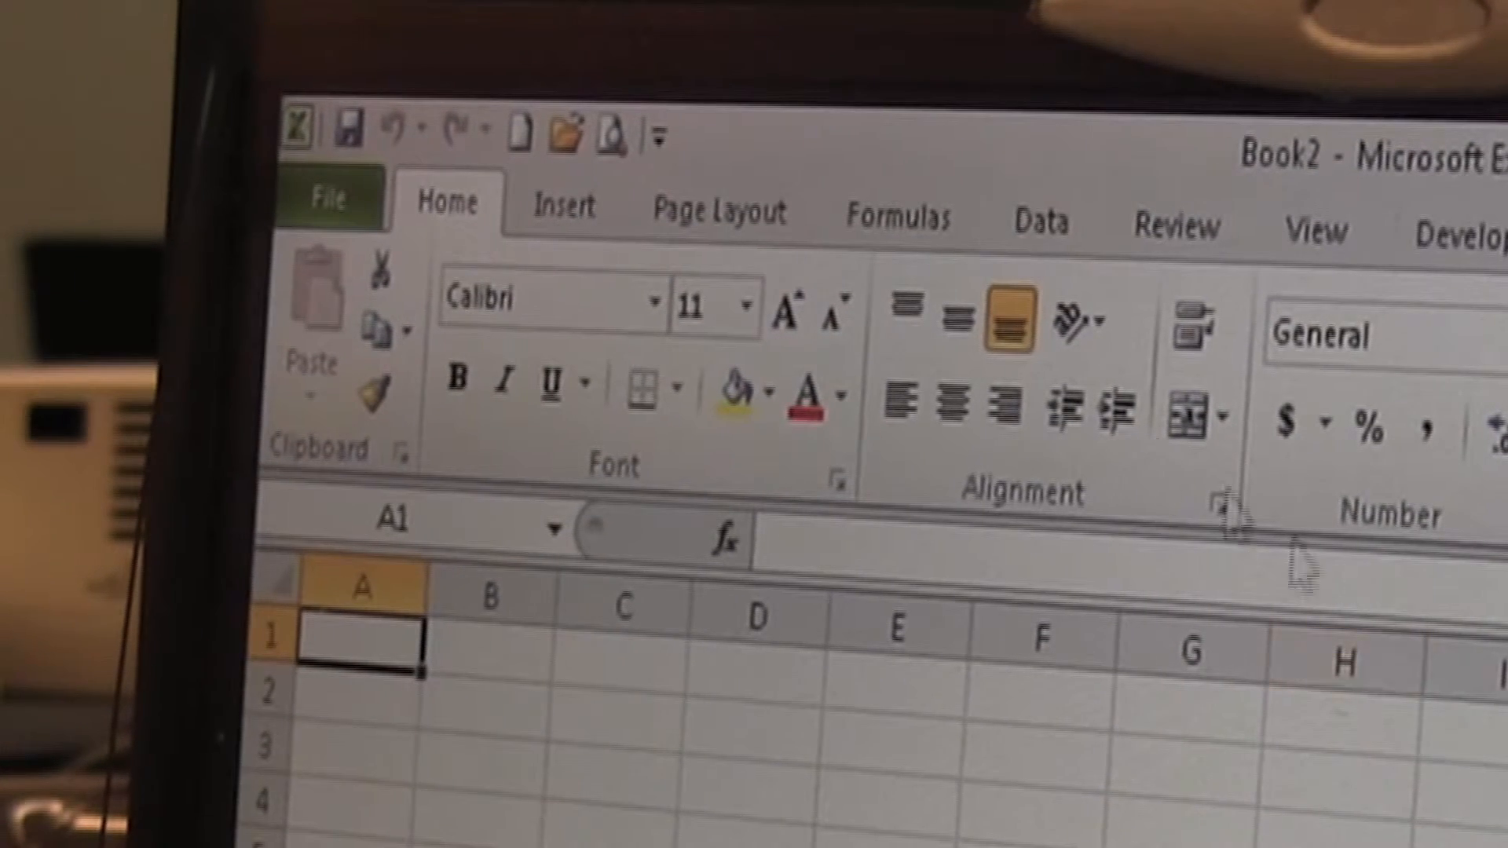
In Excel Options > General, set the default font size for new workbooks to 26
{"action": "left_click", "coordinate": [329, 199]}
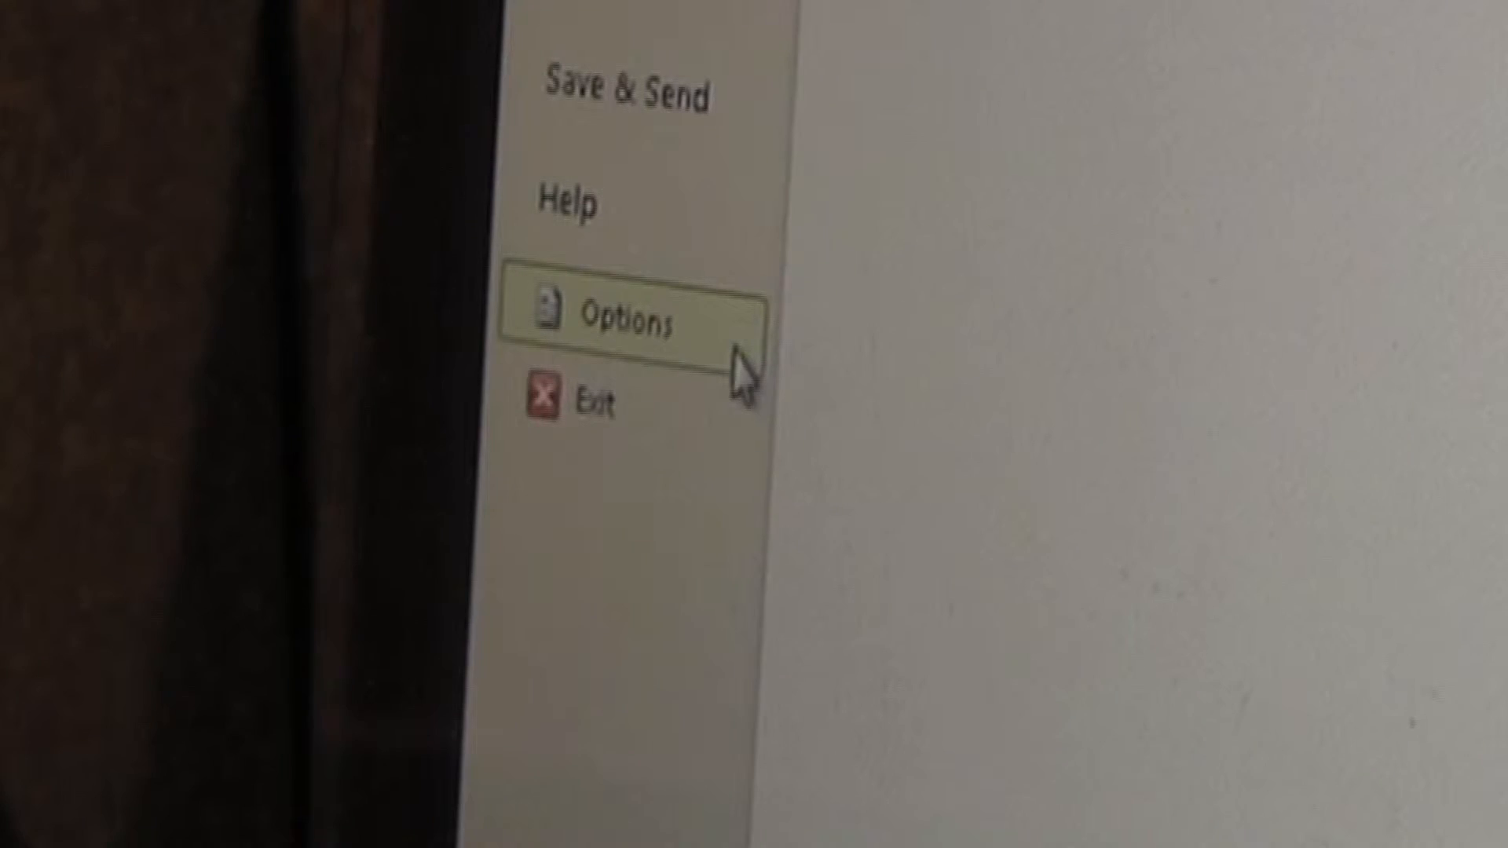
{"action": "left_click", "coordinate": [625, 320]}
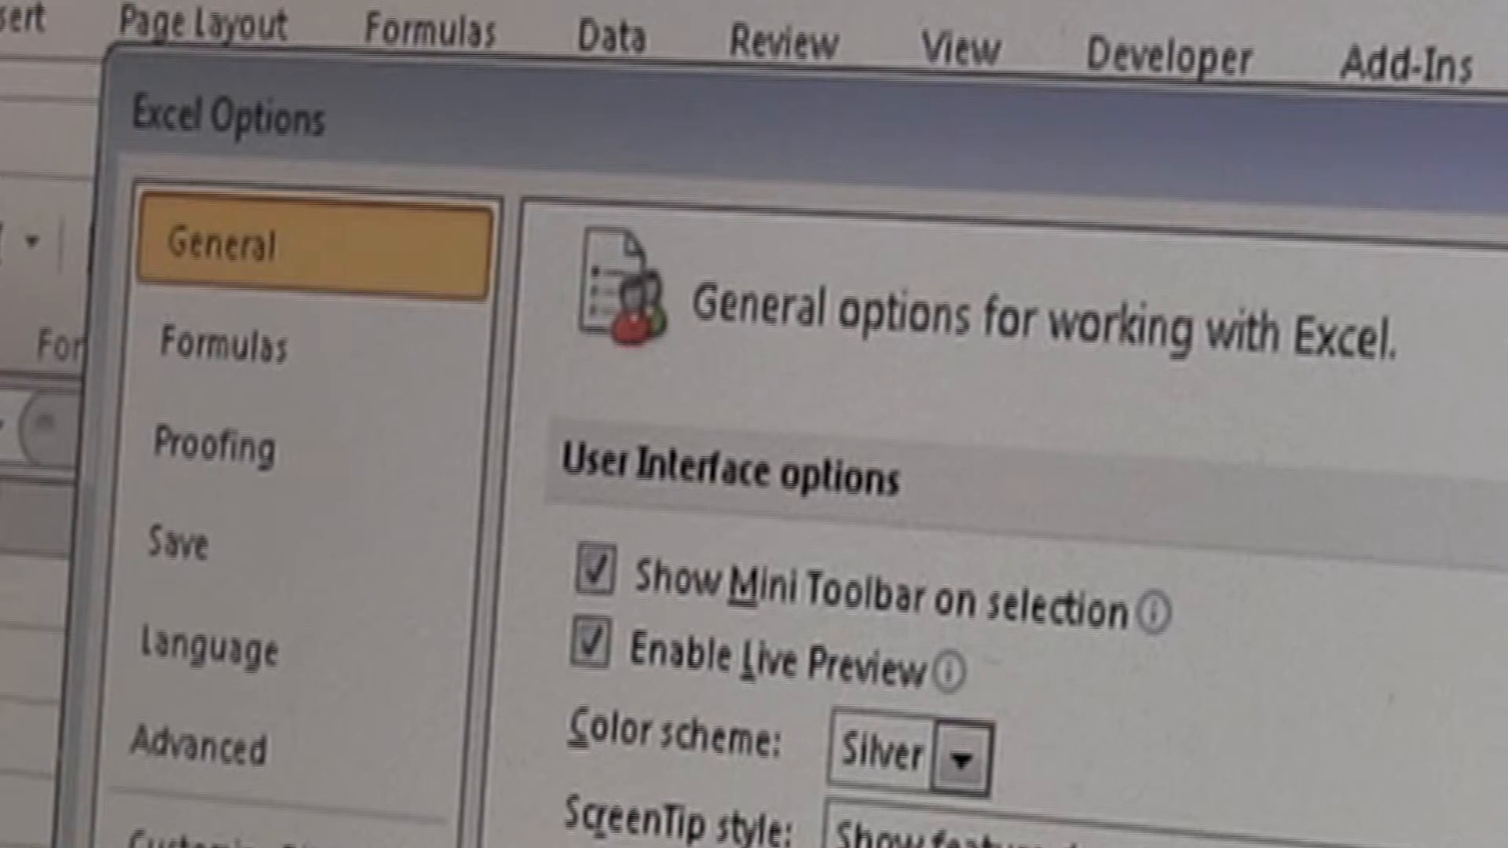
{"action": "scroll", "scroll_direction": "down", "scroll_amount": 3}
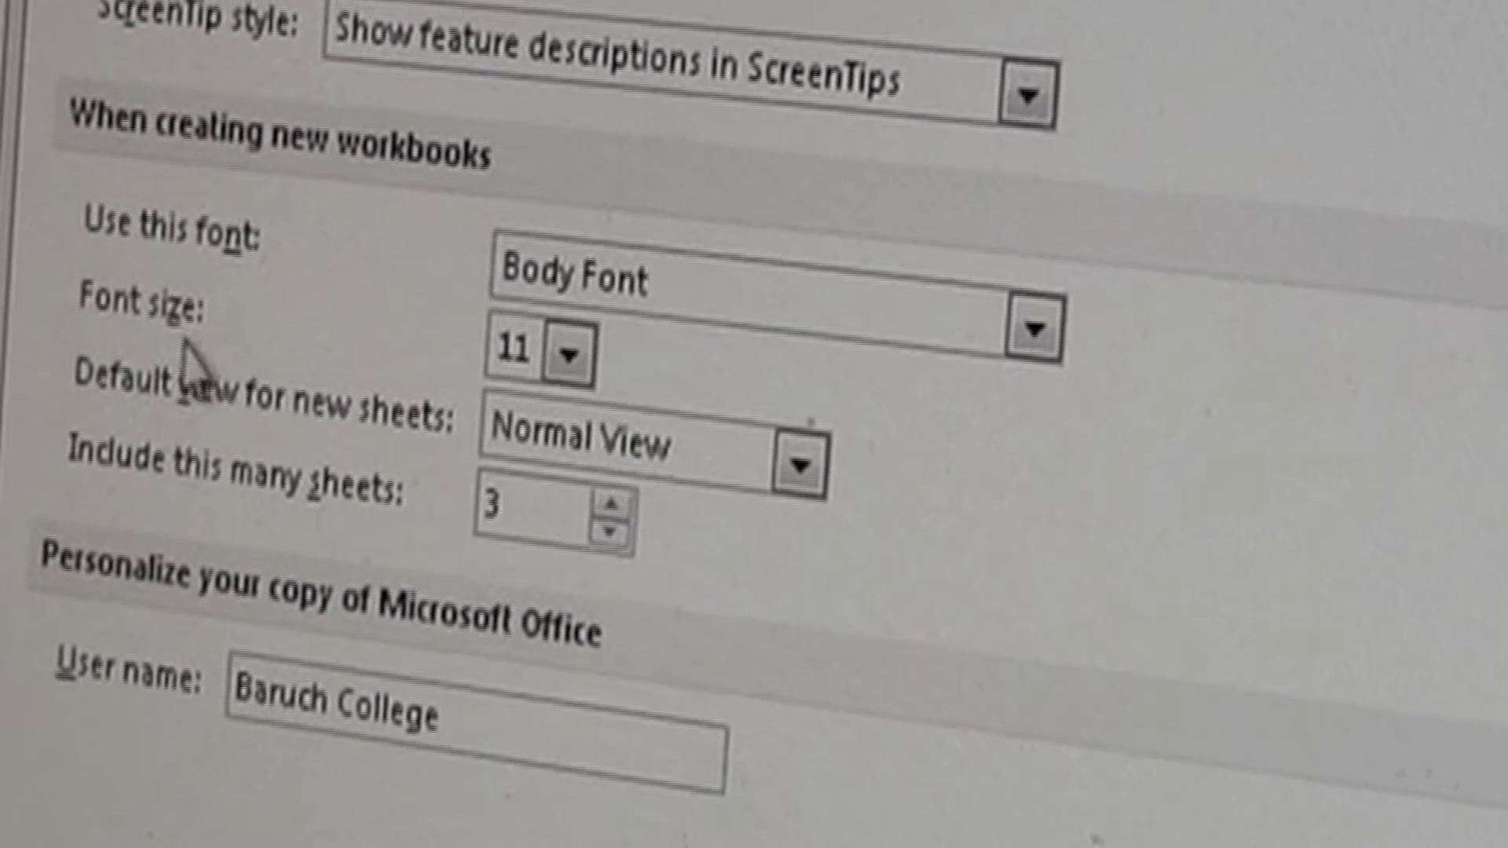
{"action": "mouse_move", "coordinate": [457, 403]}
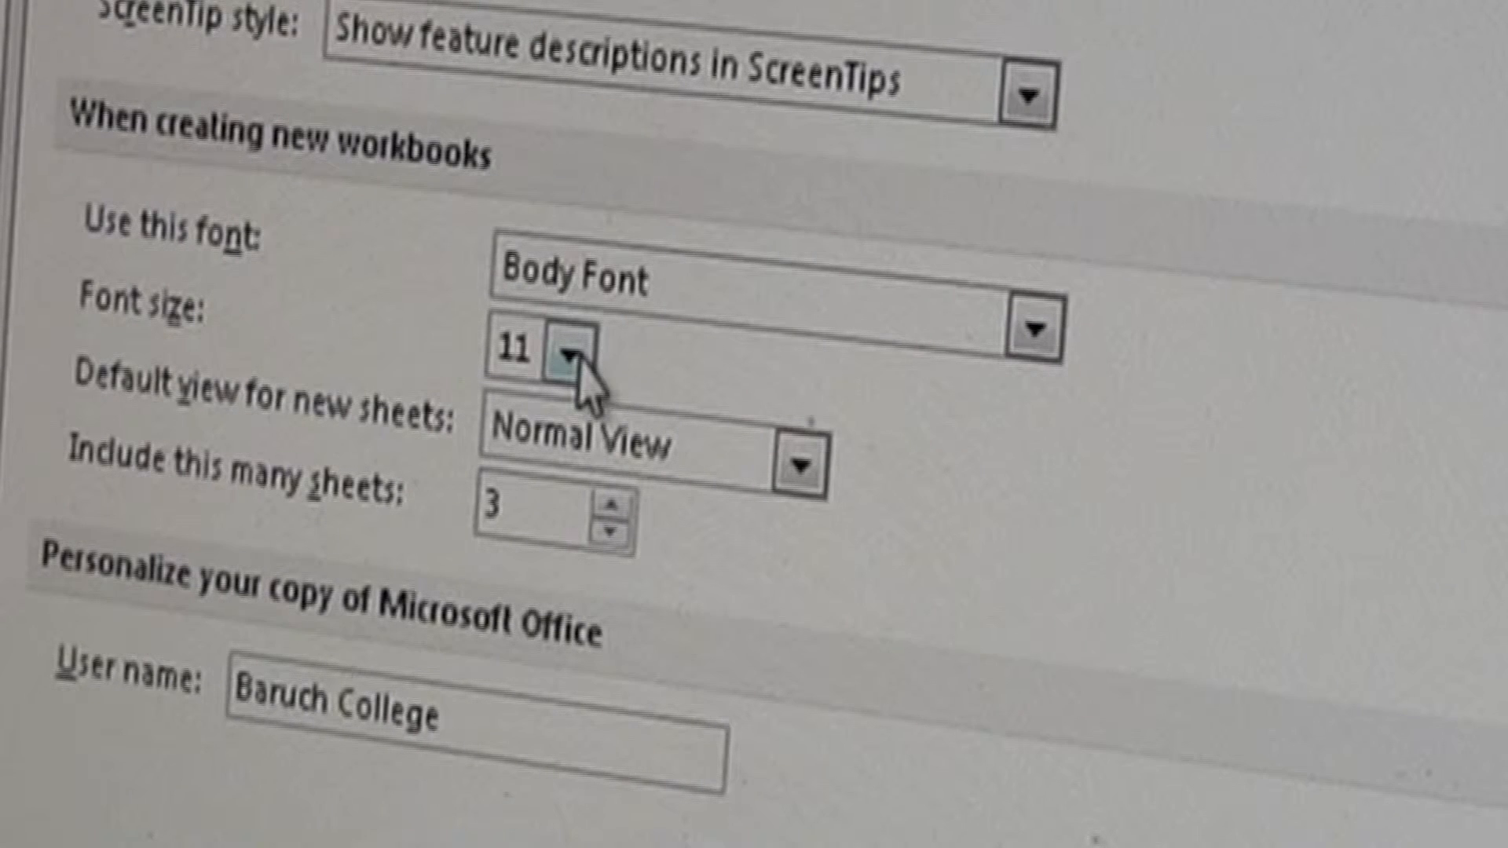
{"action": "left_click", "coordinate": [562, 358]}
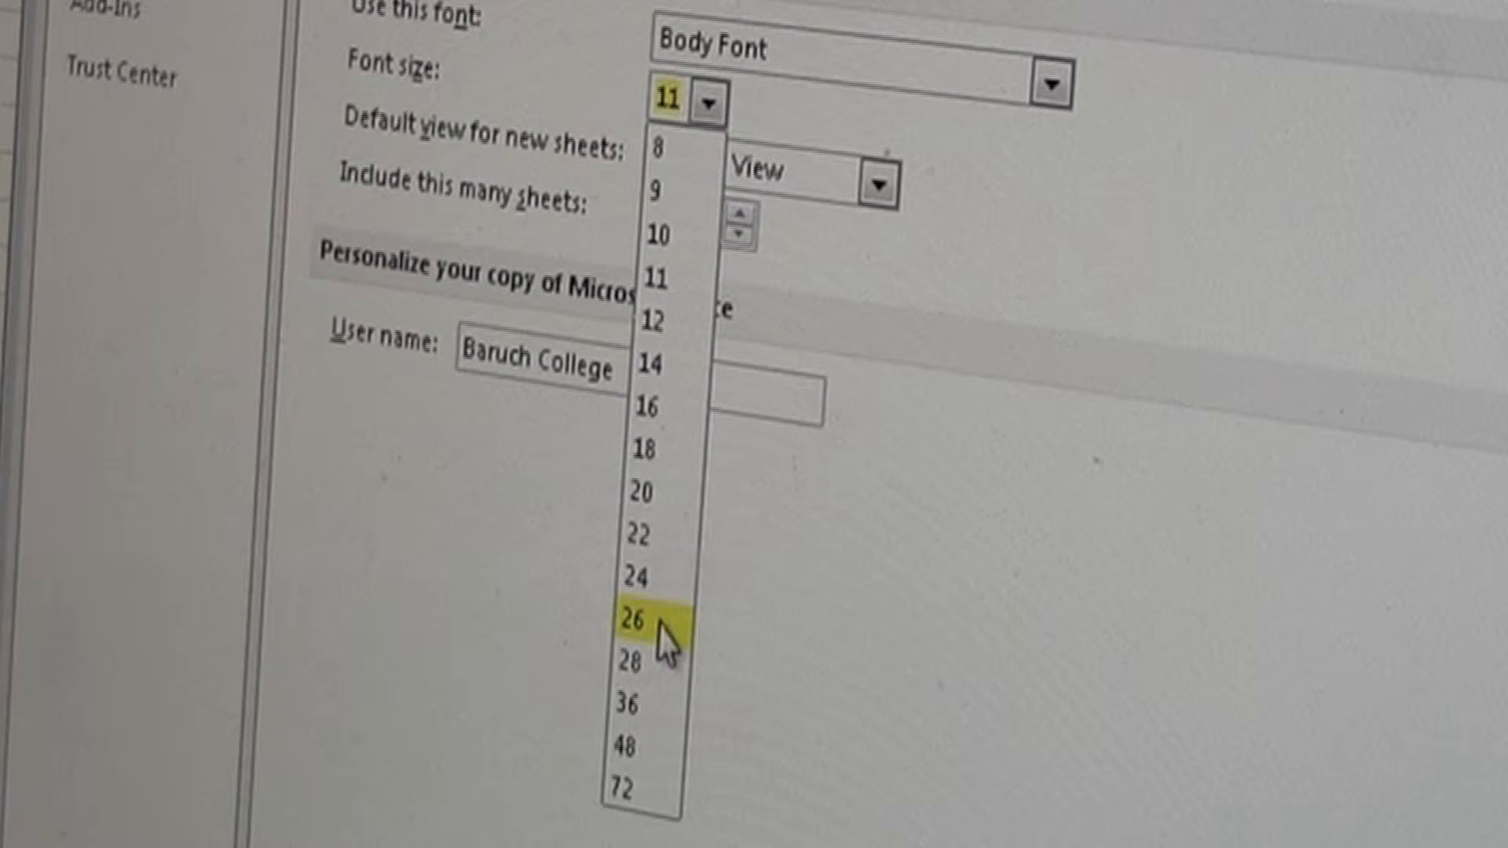
{"action": "left_click", "coordinate": [631, 618]}
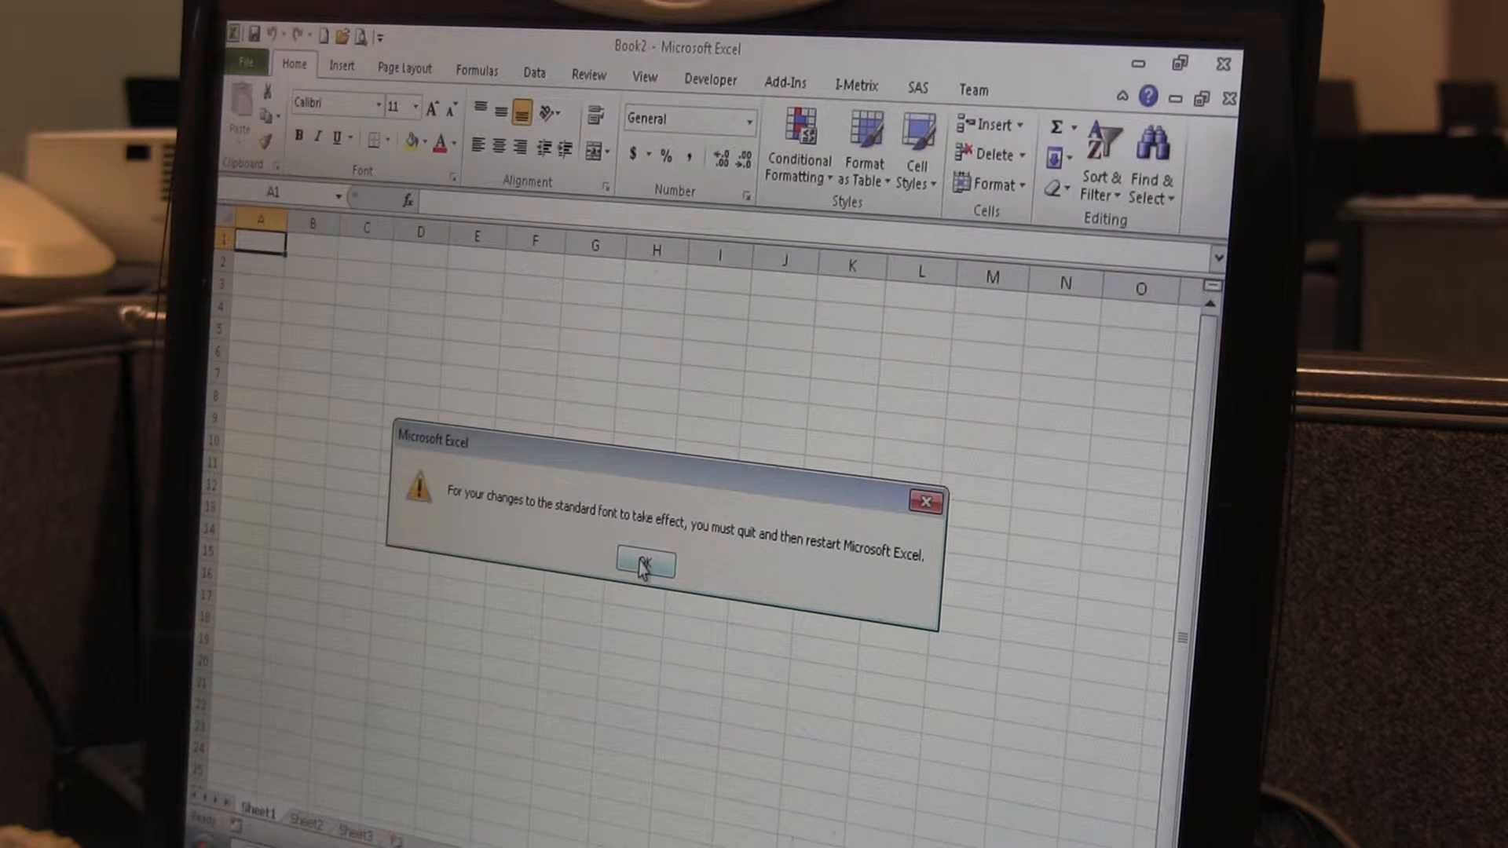
Accept the restart notice and relaunch Excel from the Start menu
{"action": "left_click", "coordinate": [643, 565]}
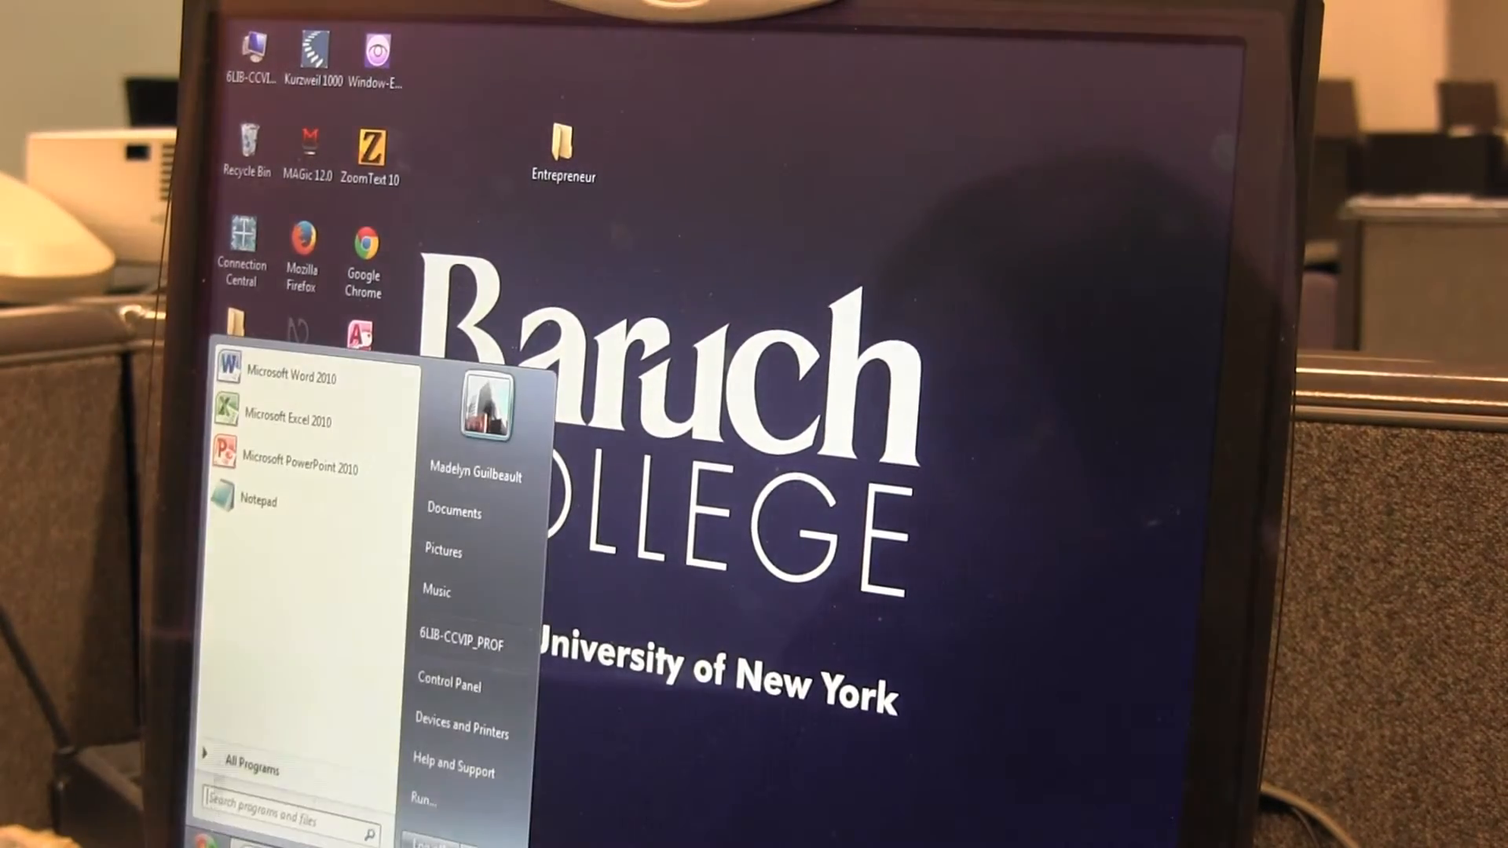
{"action": "left_click", "coordinate": [296, 421]}
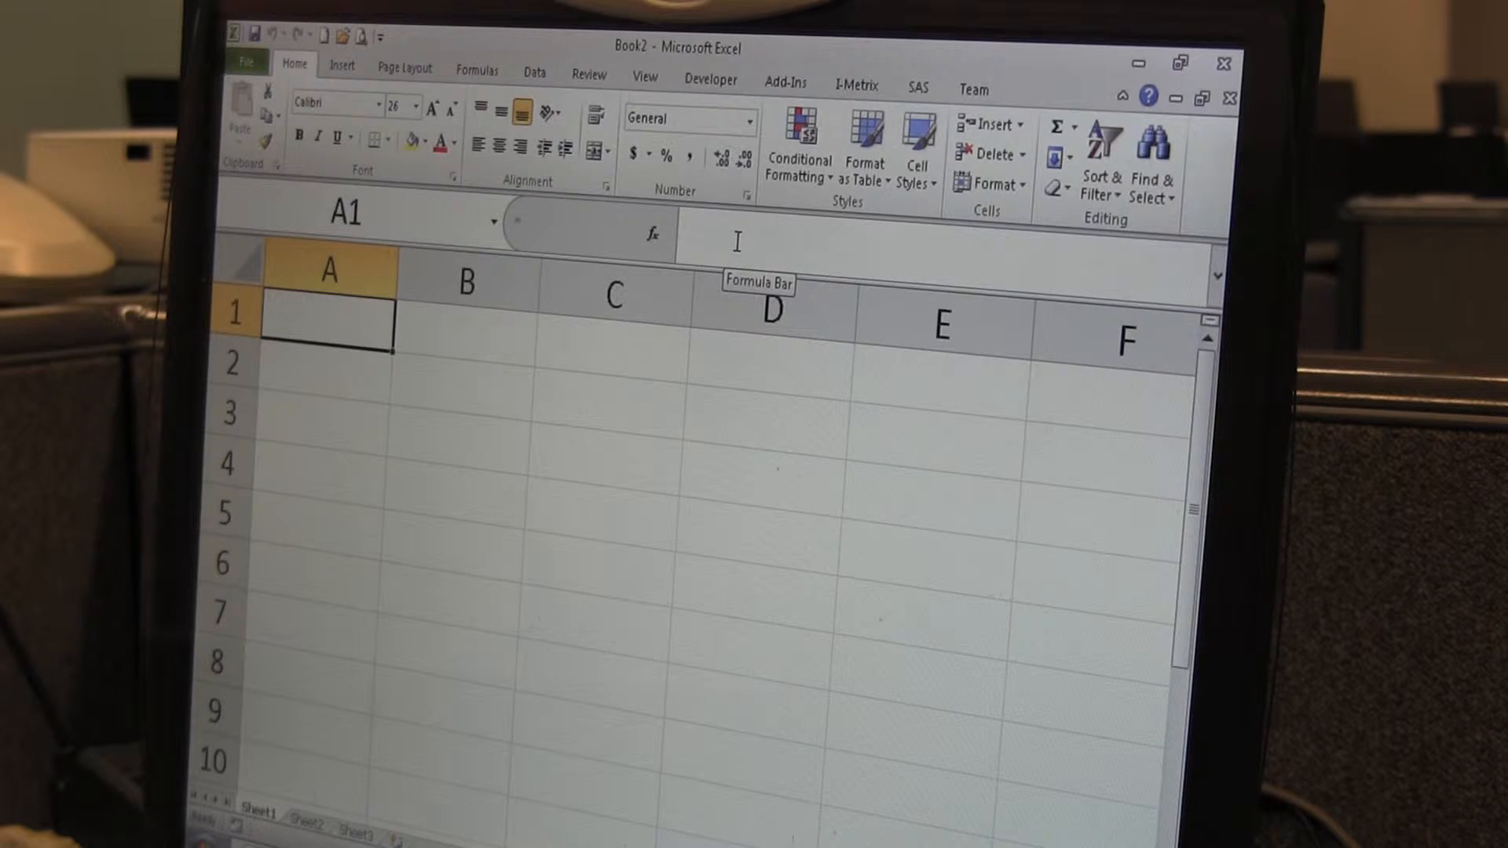
{"action": "mouse_move", "coordinate": [742, 248]}
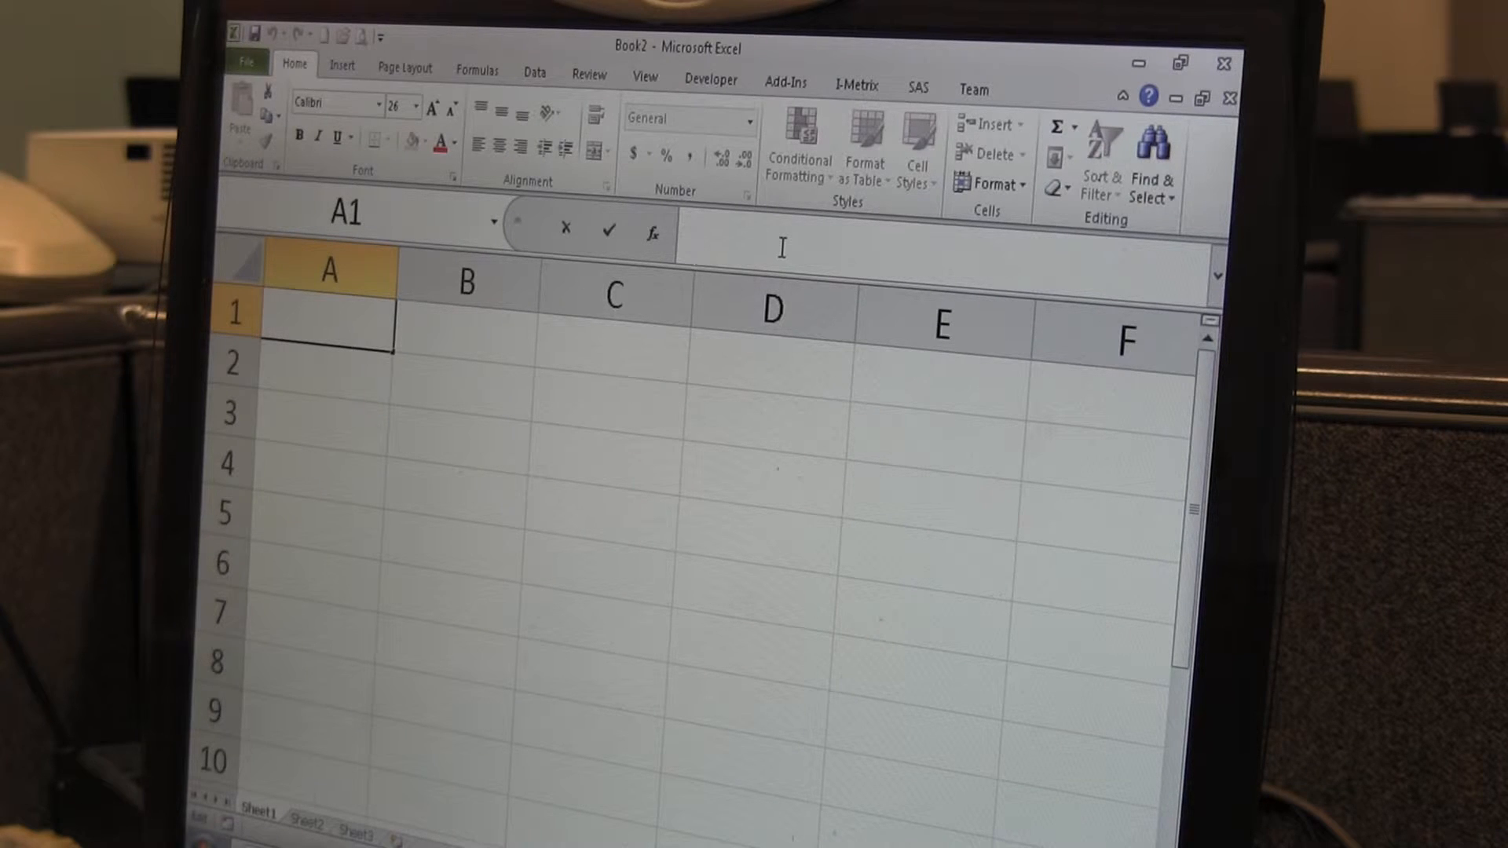
Enter 'Font is enlarged' in cell A1 at the new 26 pt default size and reselect A1
{"action": "type", "text": "F"}
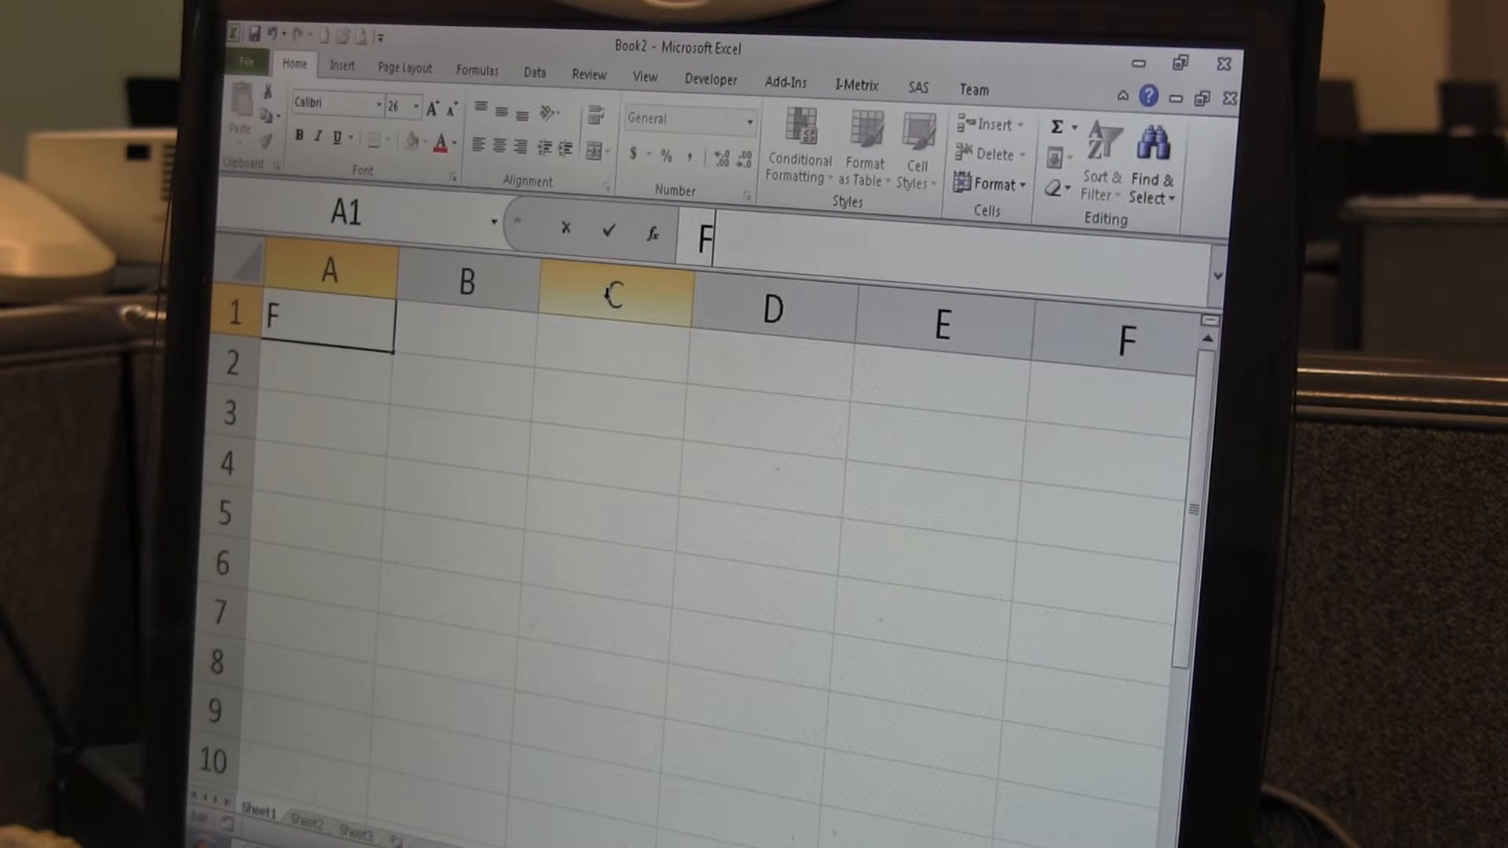
{"action": "type", "text": "ont"}
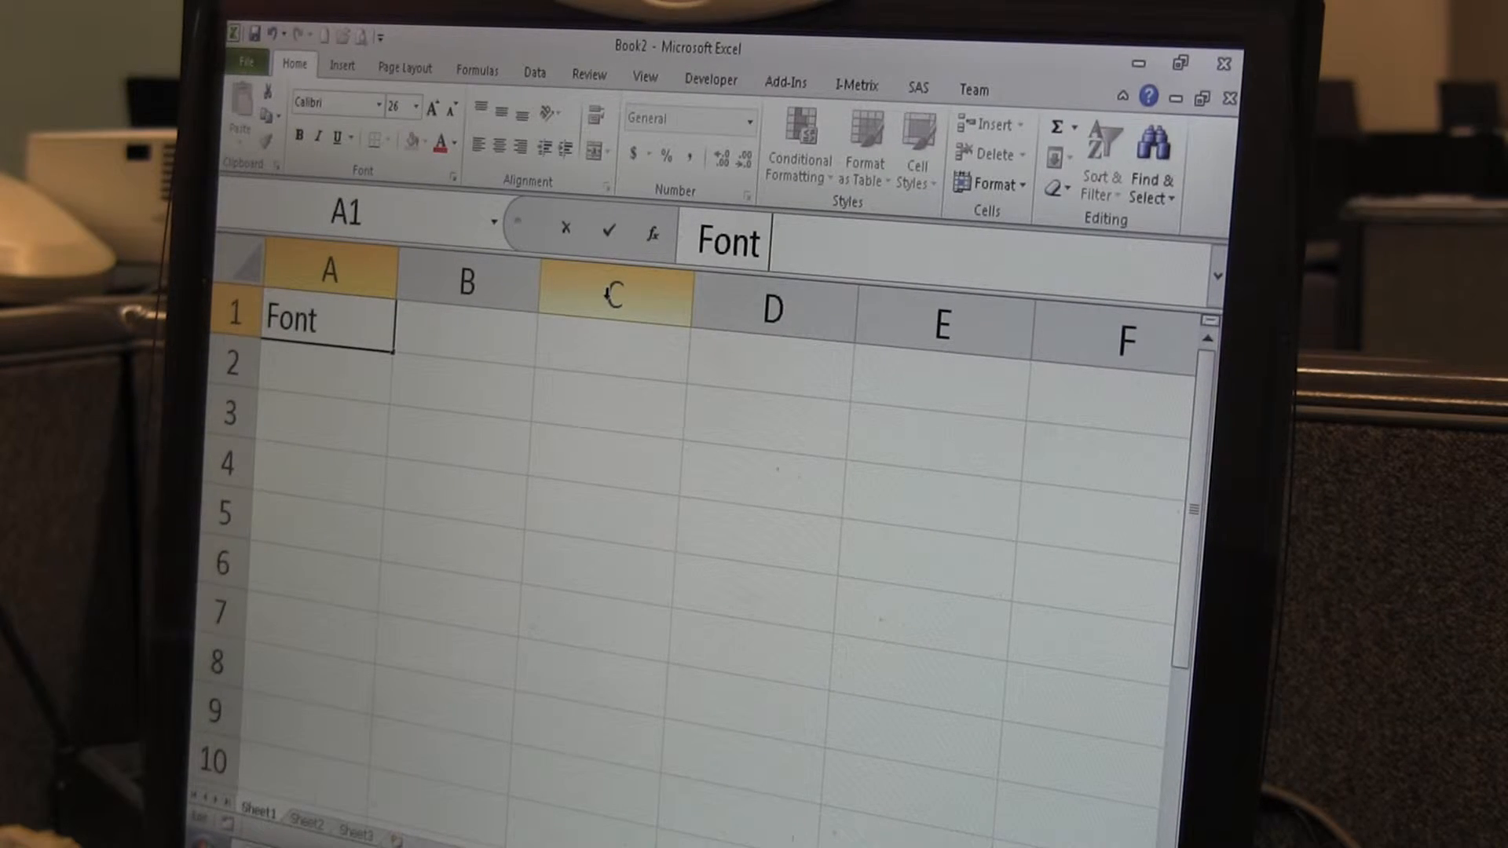
{"action": "type", "text": "is enla"}
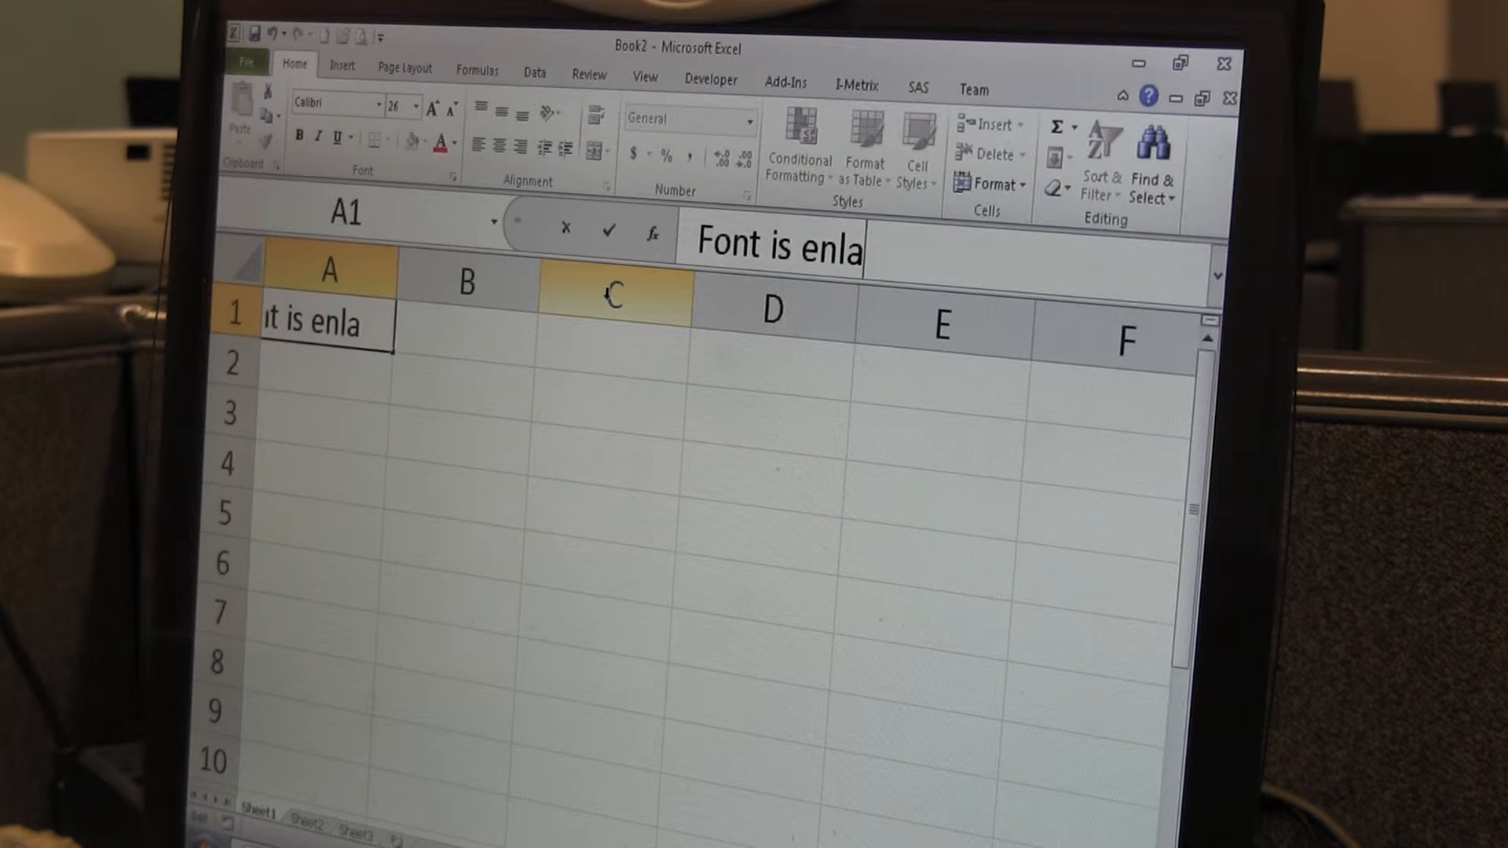
{"action": "type", "text": "rged"}
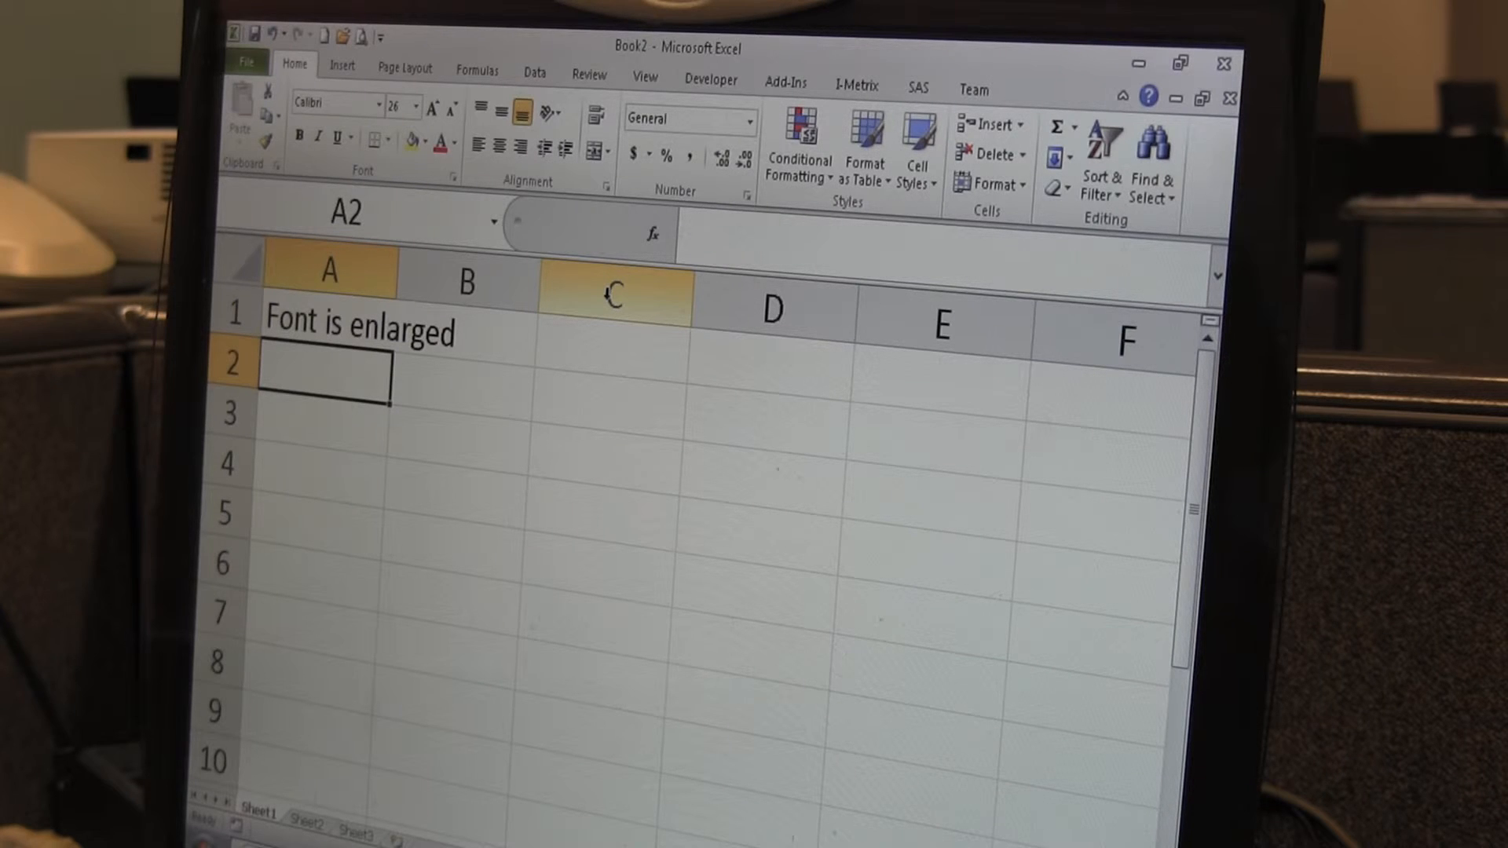
{"action": "left_click", "coordinate": [326, 334]}
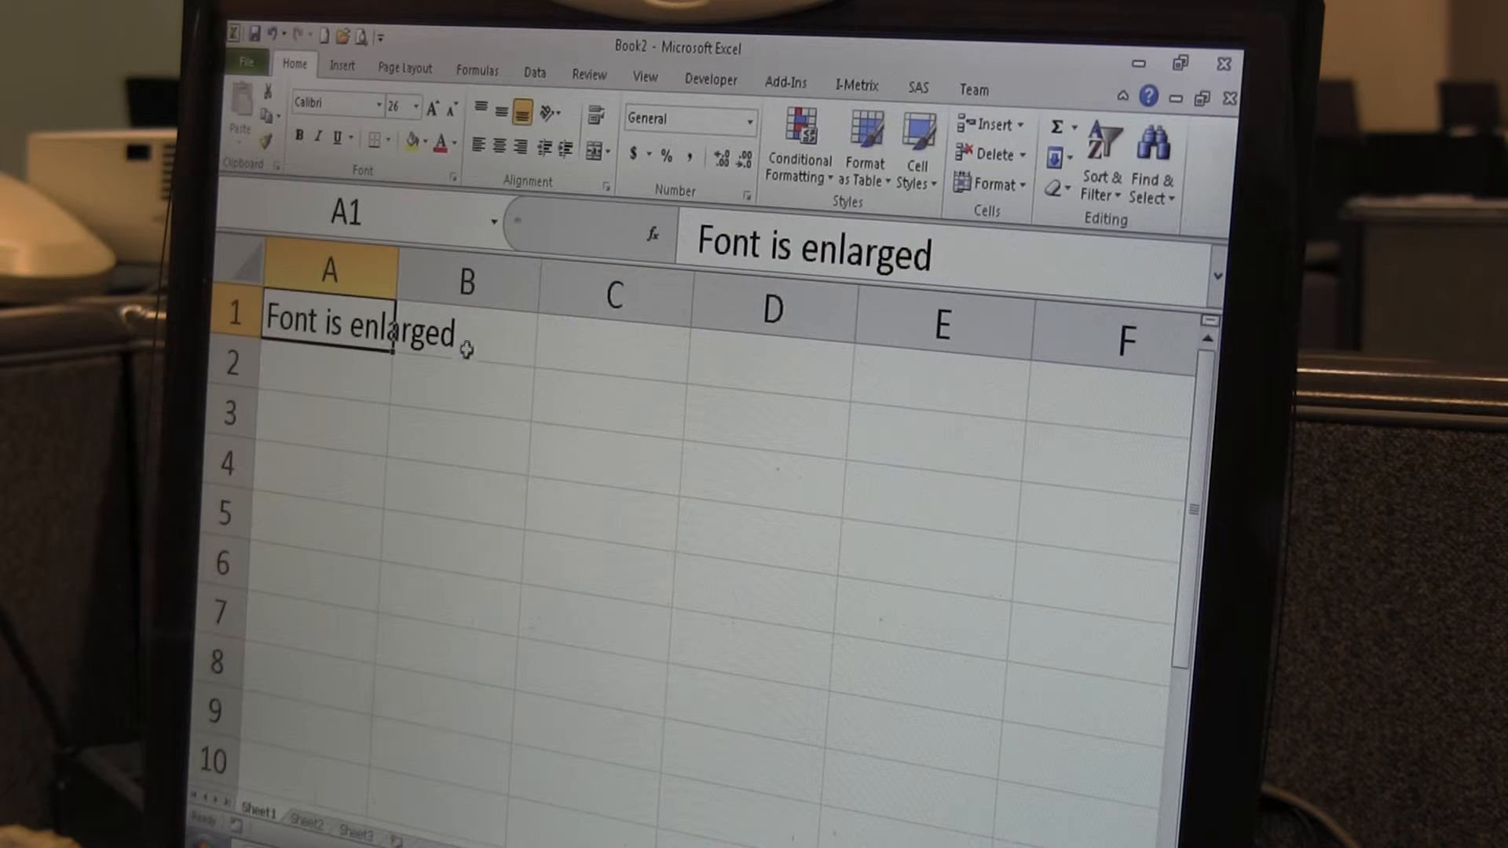
{"action": "mouse_move", "coordinate": [493, 340]}
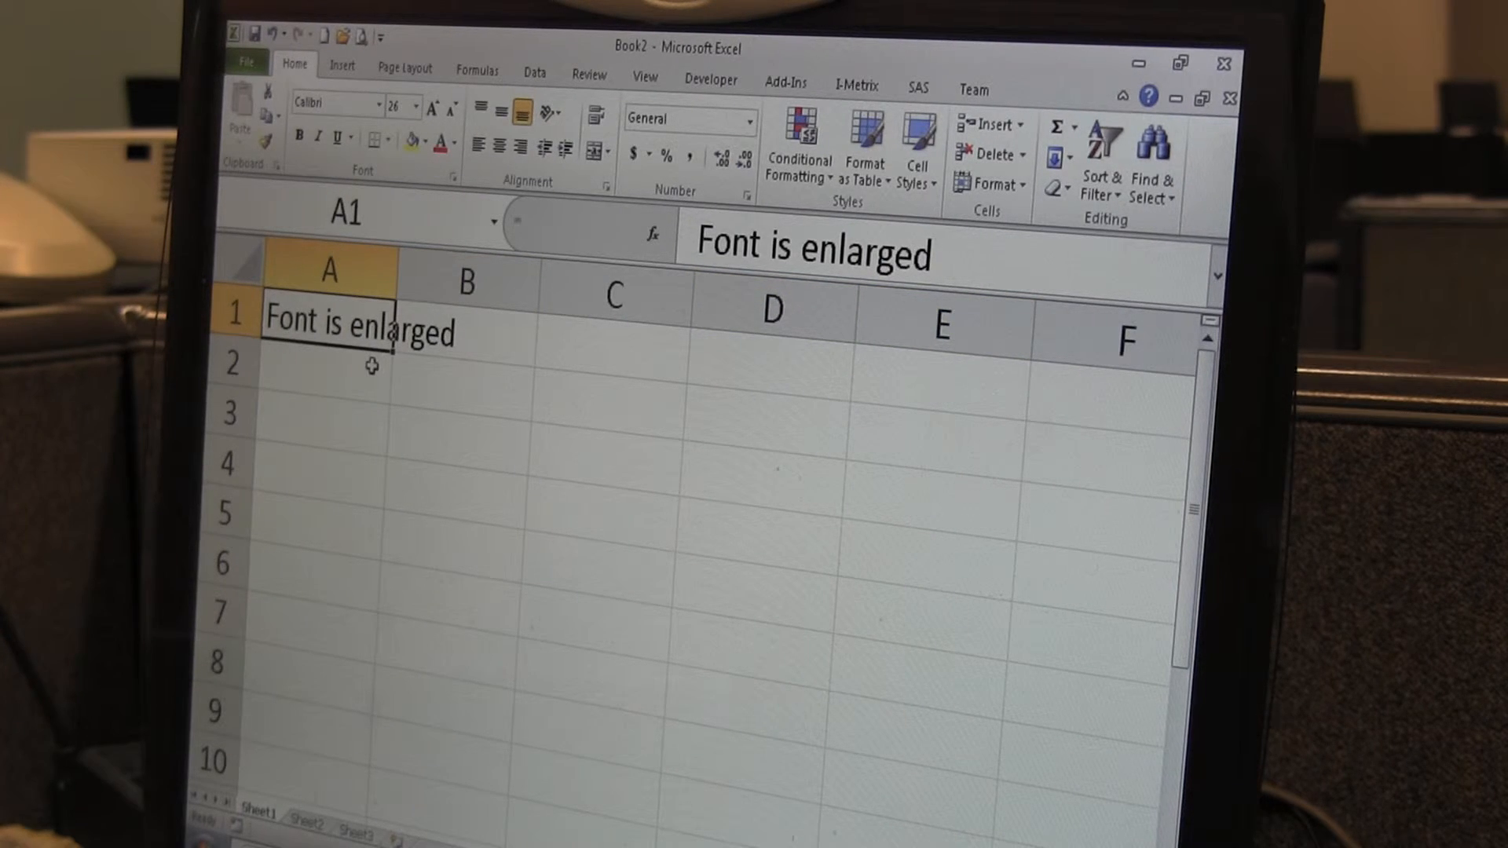
Enter 'Font is smaller' in cell A2 and reduce its text to 16 pt
{"action": "type", "text": "Font is enlarged"}
{"action": "left_click", "coordinate": [318, 365]}
{"action": "type", "text": "Font is s"}
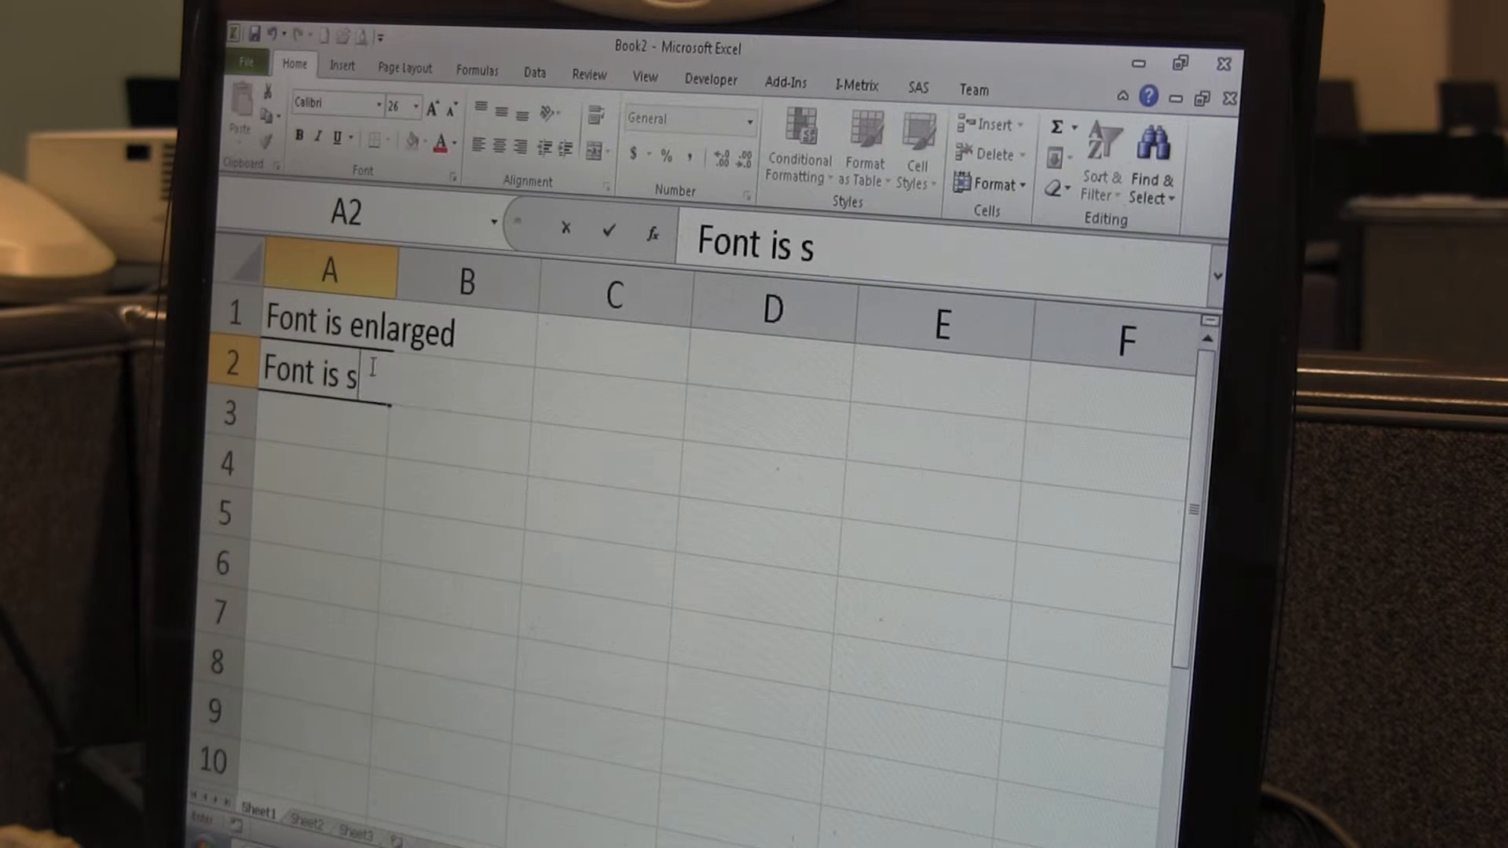
{"action": "type", "text": "maller"}
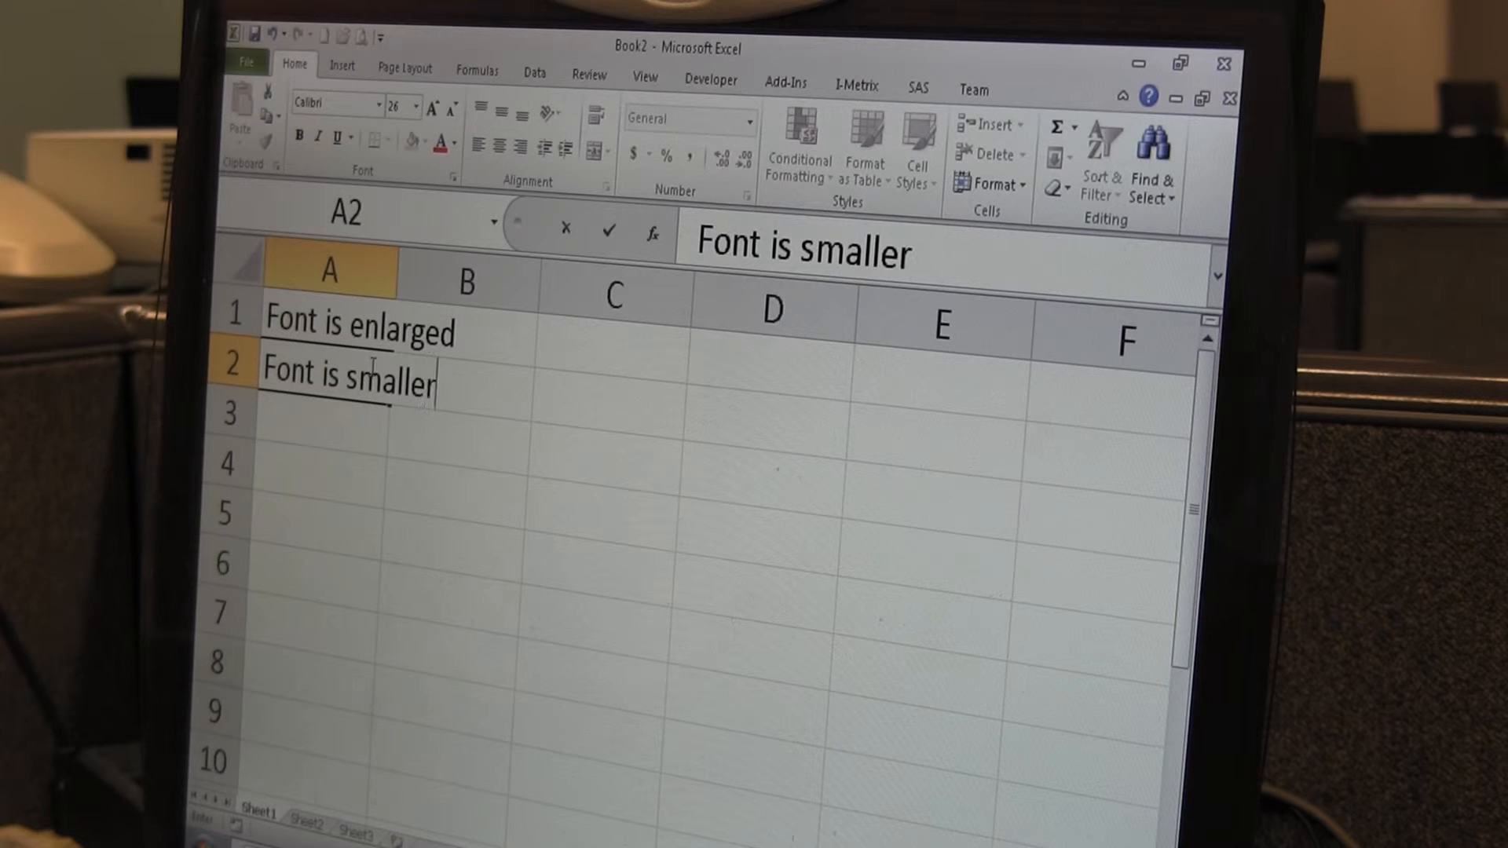
{"action": "key", "text": "enter"}
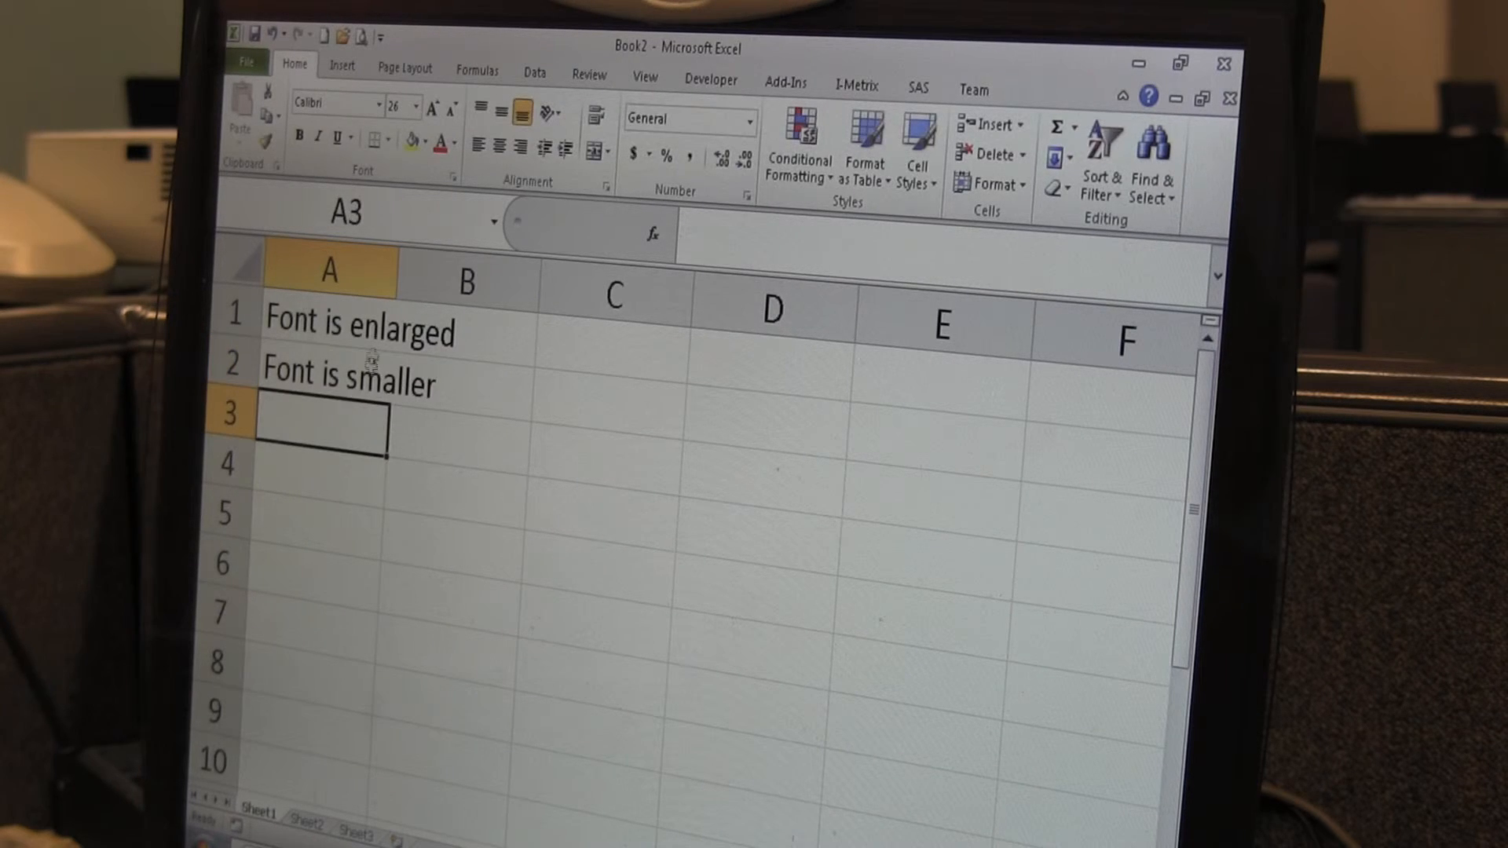
{"action": "left_click", "coordinate": [322, 373]}
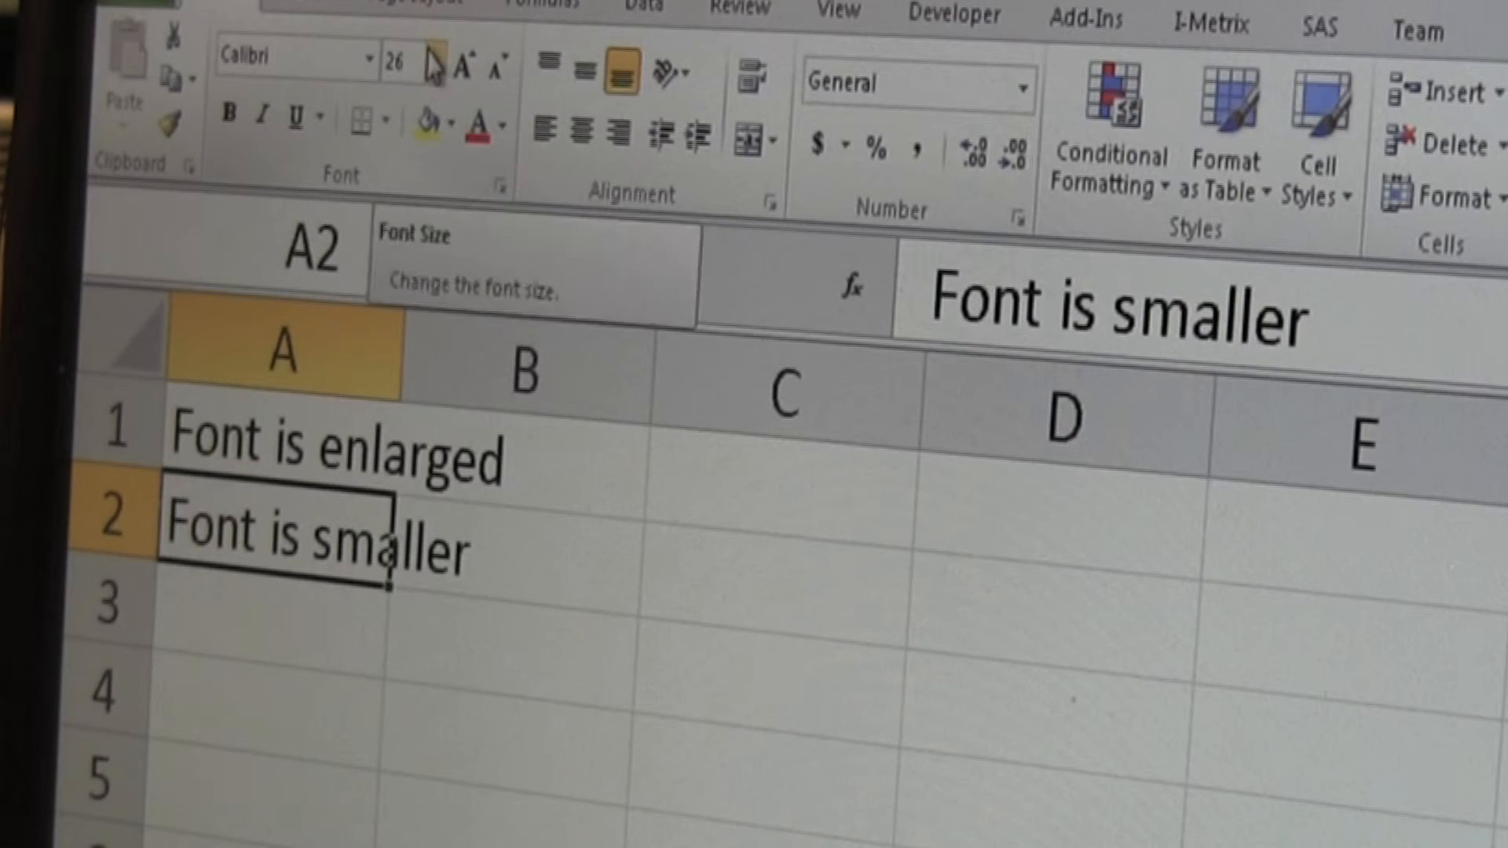
{"action": "left_click", "coordinate": [436, 60]}
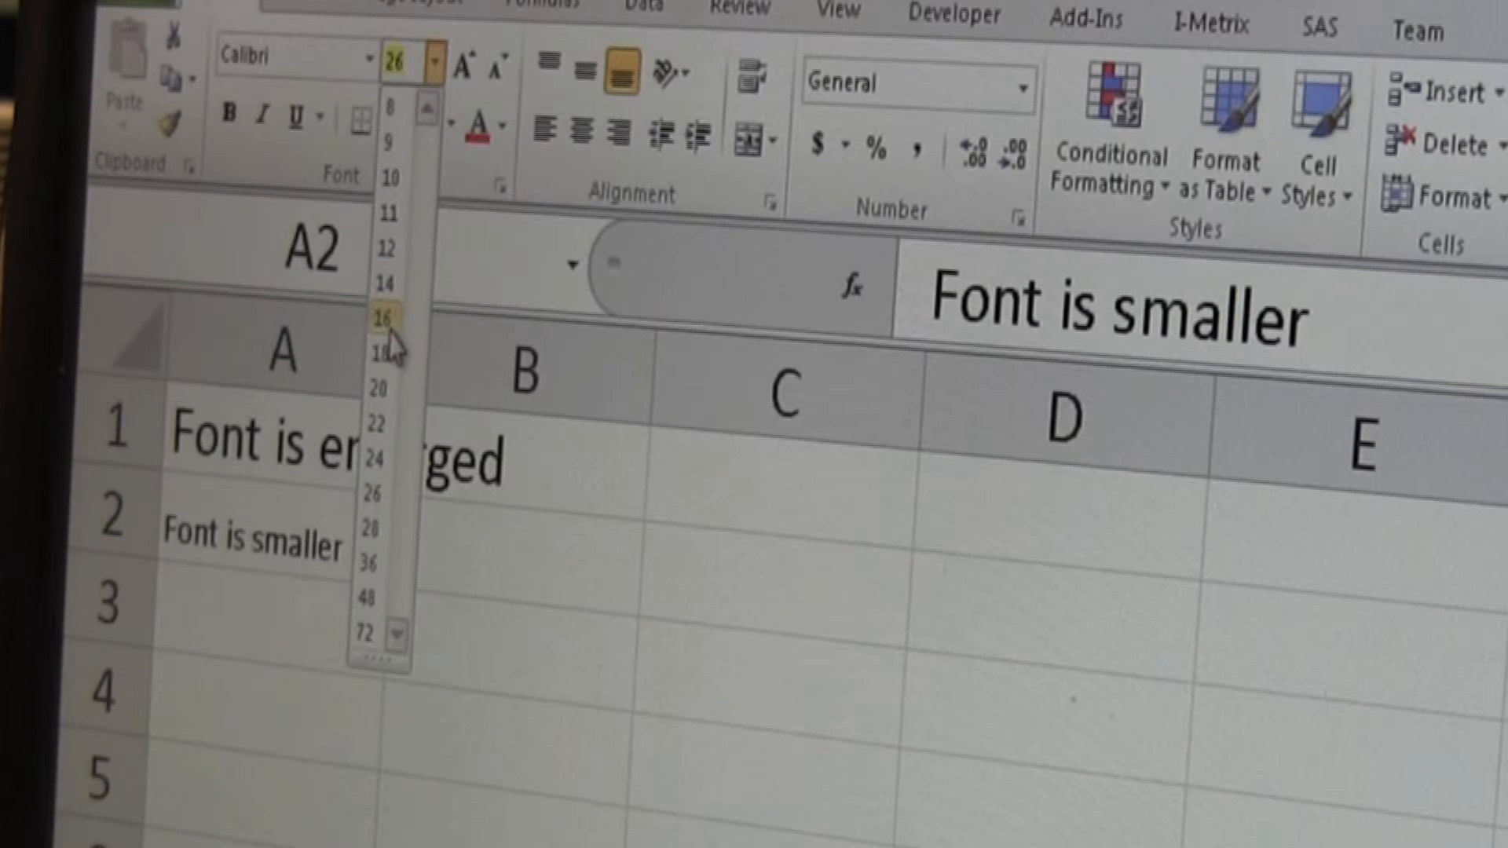
{"action": "left_click", "coordinate": [390, 315]}
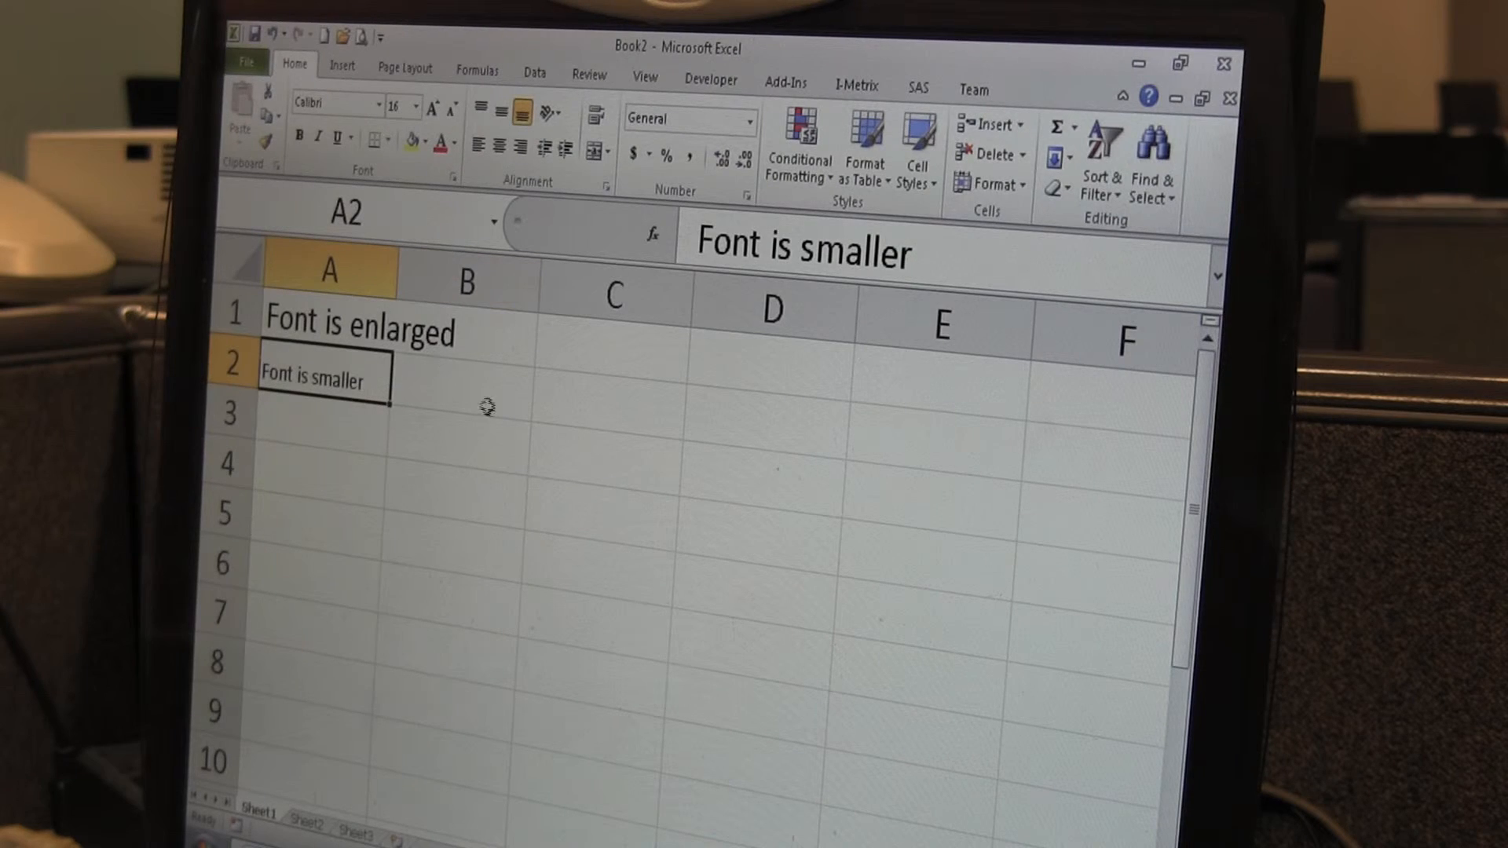